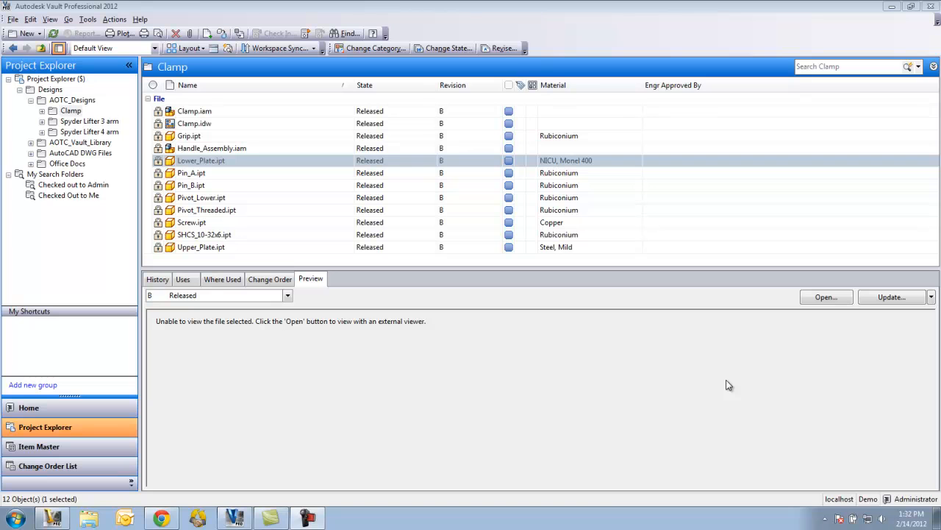
{"action": "mouse_move", "coordinate": [189, 525]}
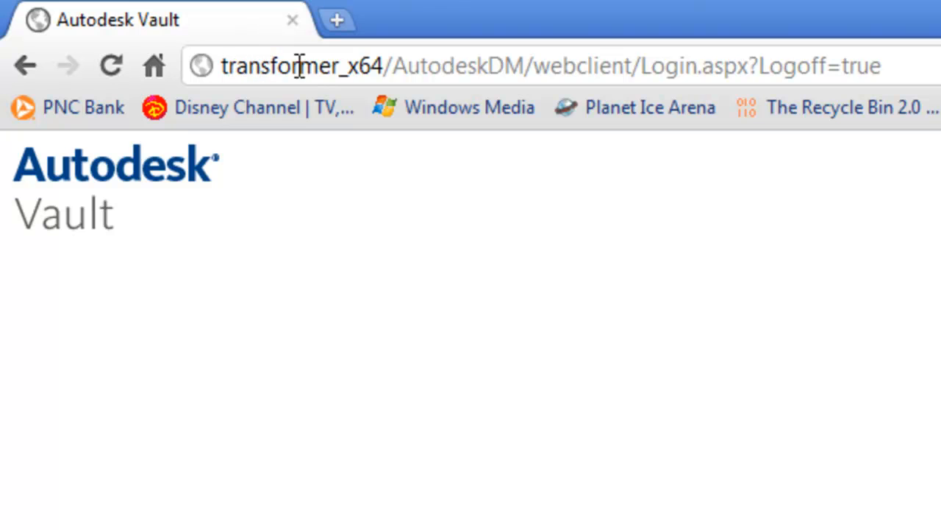
{"action": "mouse_move", "coordinate": [412, 56]}
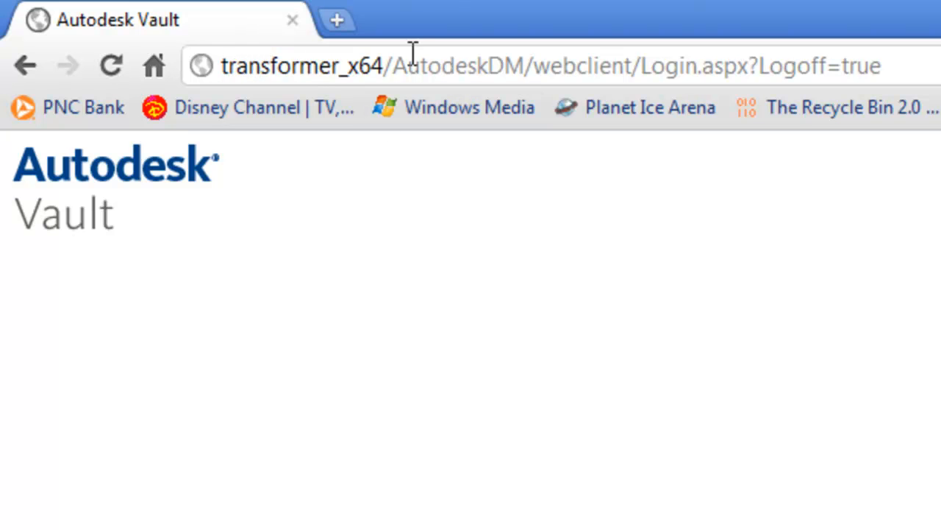
{"action": "mouse_move", "coordinate": [511, 219]}
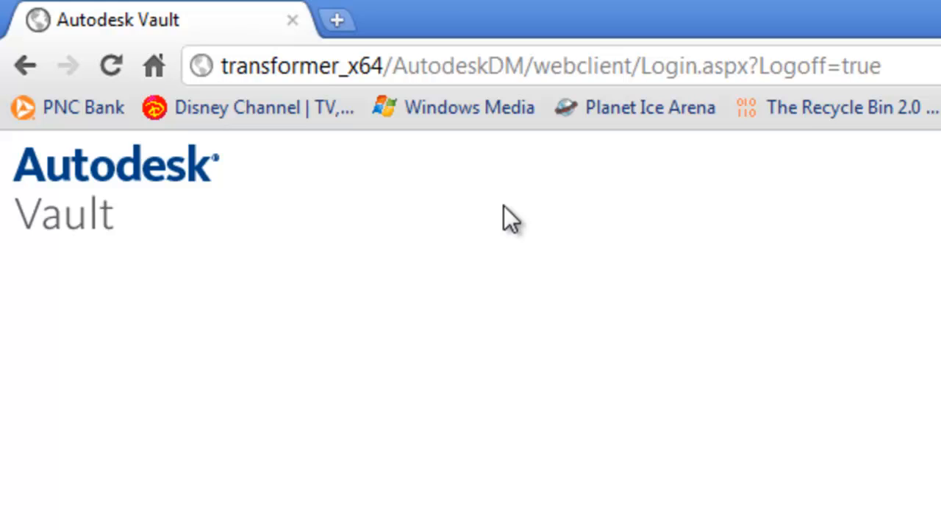
{"action": "mouse_move", "coordinate": [574, 65]}
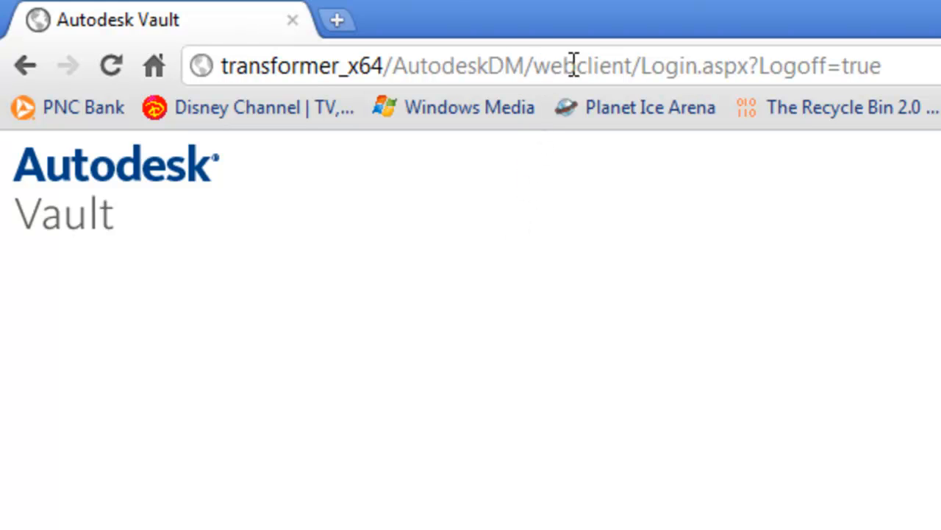
{"action": "mouse_move", "coordinate": [650, 360]}
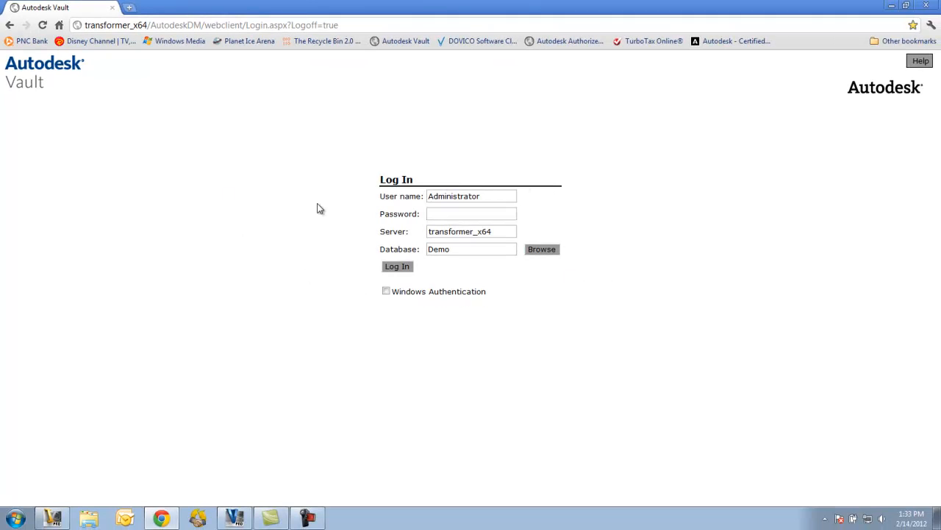
{"action": "mouse_move", "coordinate": [445, 321]}
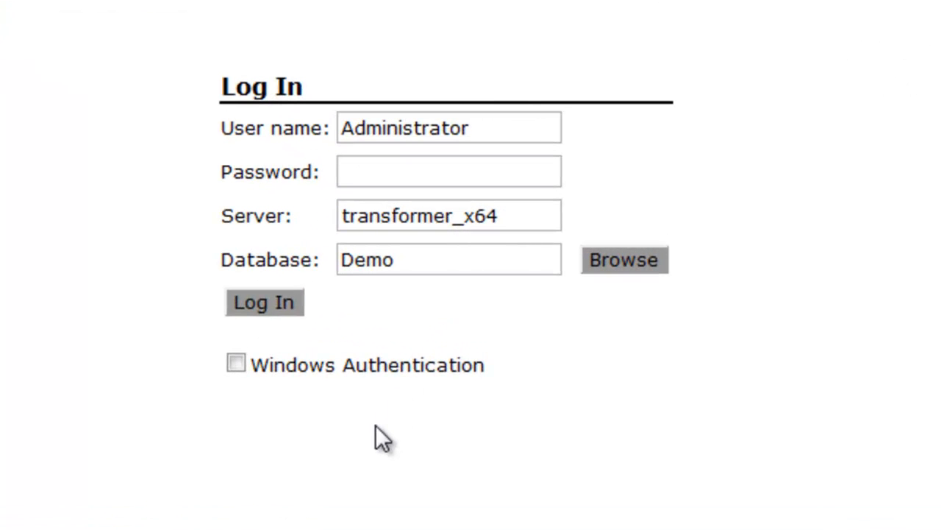
{"action": "mouse_move", "coordinate": [335, 136]}
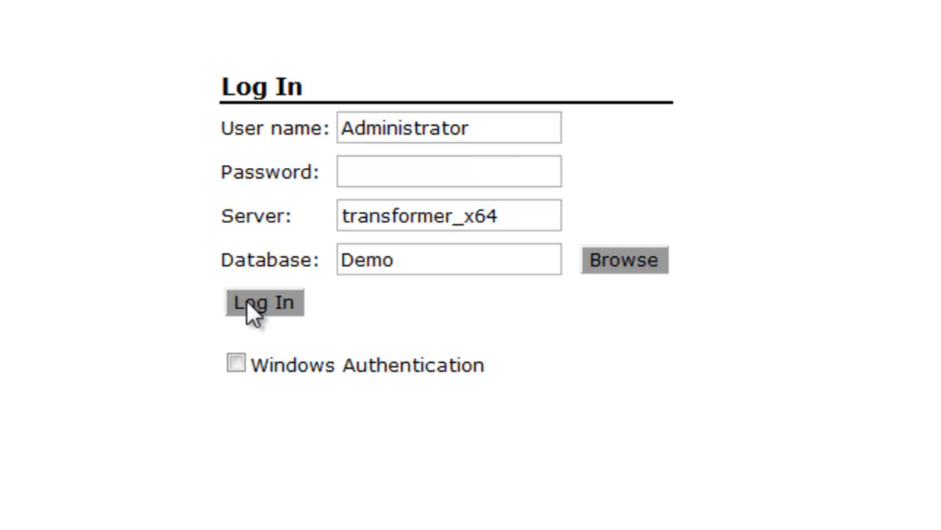
Log in to the Demo vault on server transformer_x64
{"action": "left_click", "coordinate": [265, 301]}
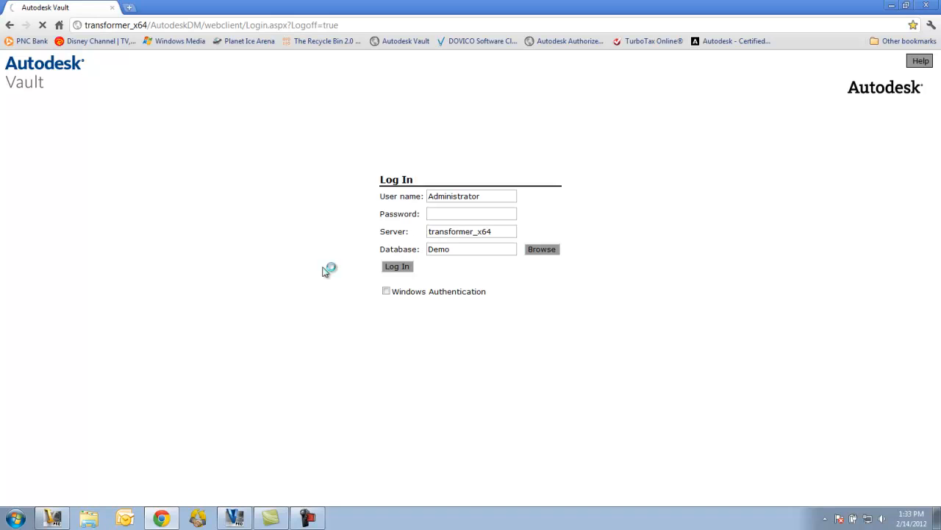
{"action": "left_click", "coordinate": [397, 266]}
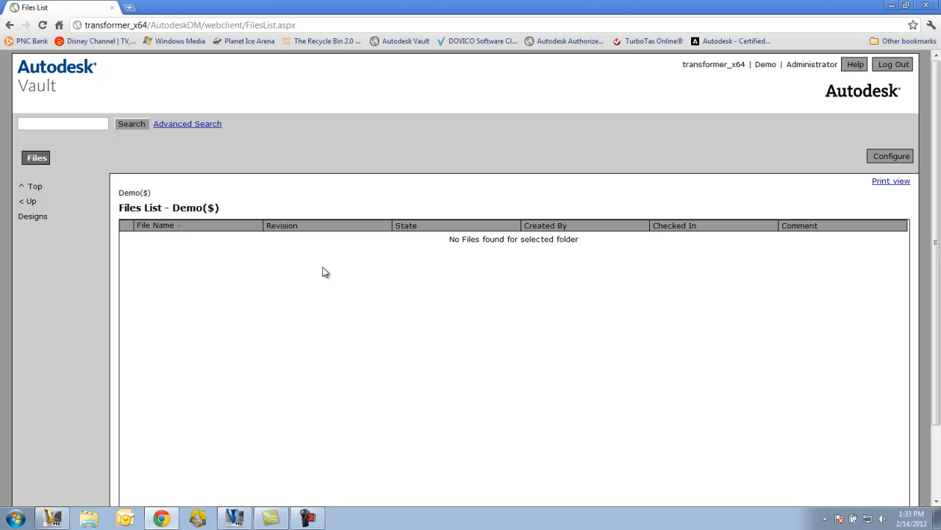
{"action": "mouse_move", "coordinate": [96, 256]}
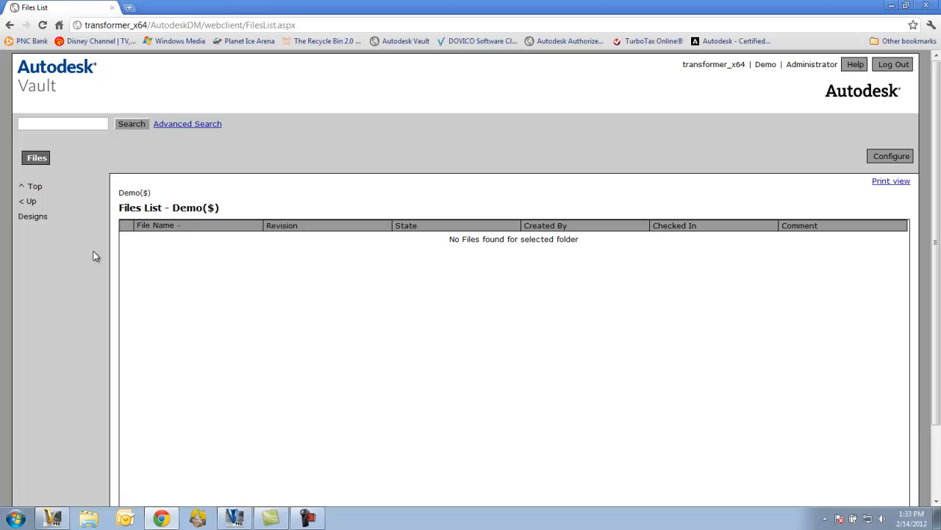
{"action": "mouse_move", "coordinate": [47, 253]}
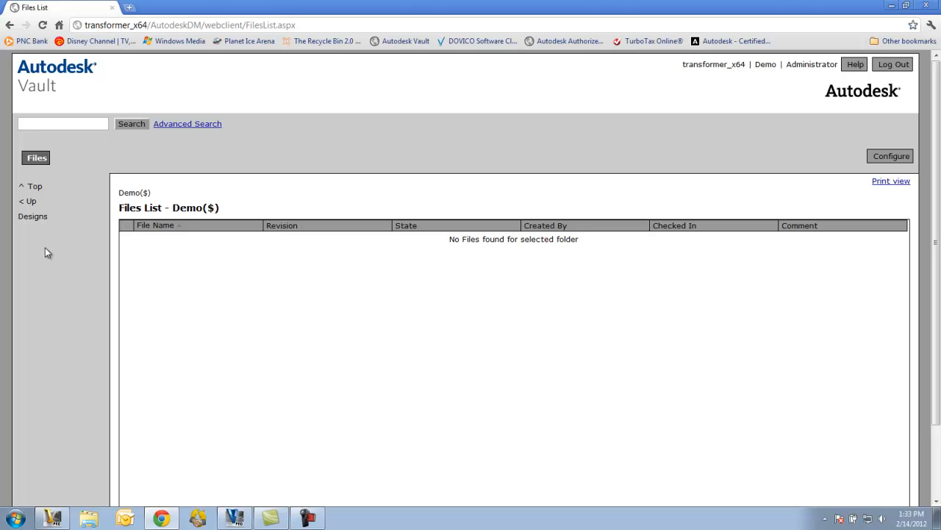
{"action": "mouse_move", "coordinate": [33, 216]}
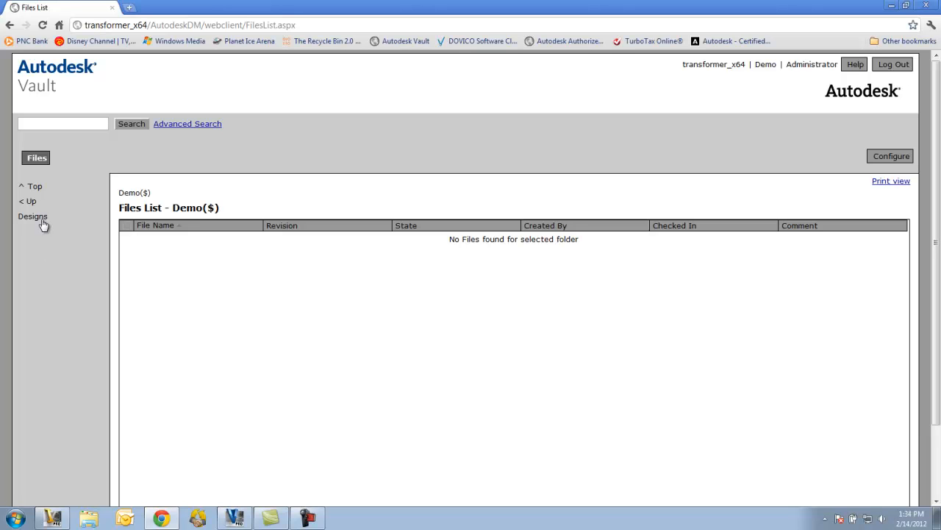
{"action": "mouse_move", "coordinate": [31, 200]}
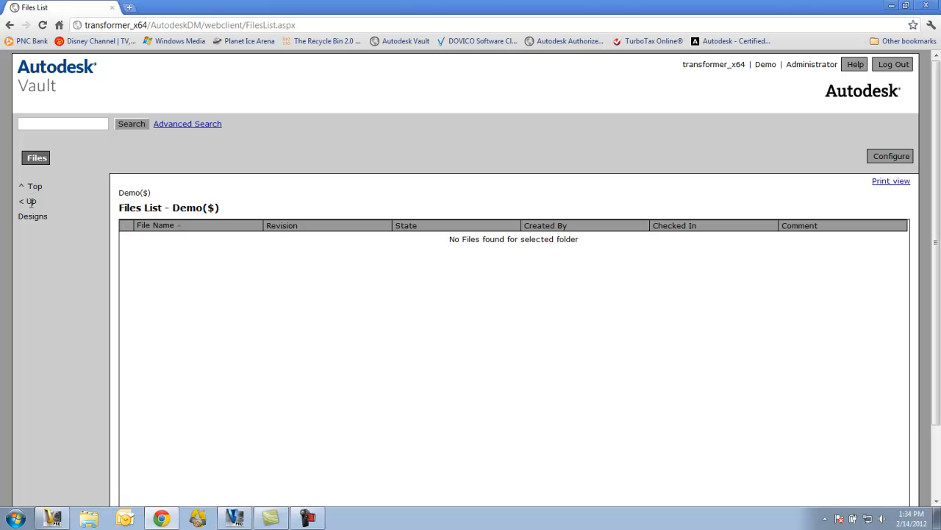
{"action": "mouse_move", "coordinate": [35, 213]}
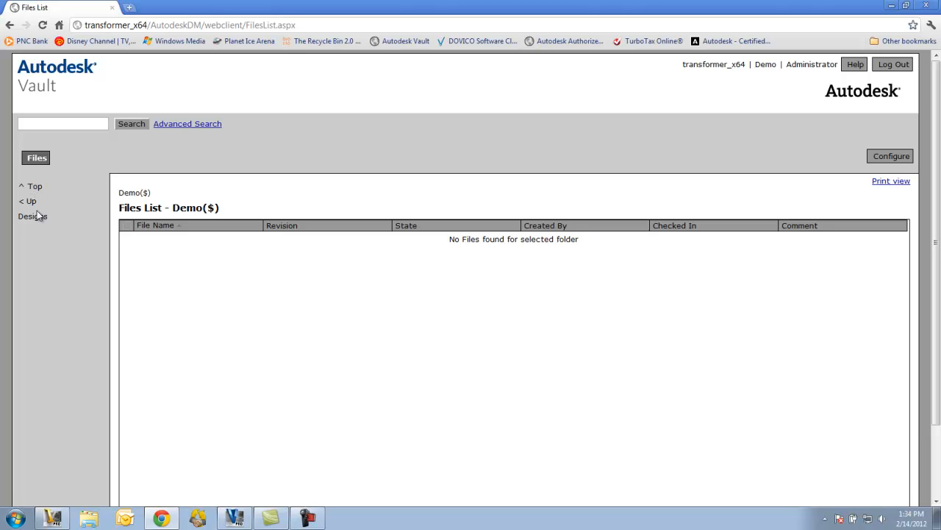
Navigate Designs > AOTC_Designs > Clamp to list its twelve released files
{"action": "left_click", "coordinate": [32, 214]}
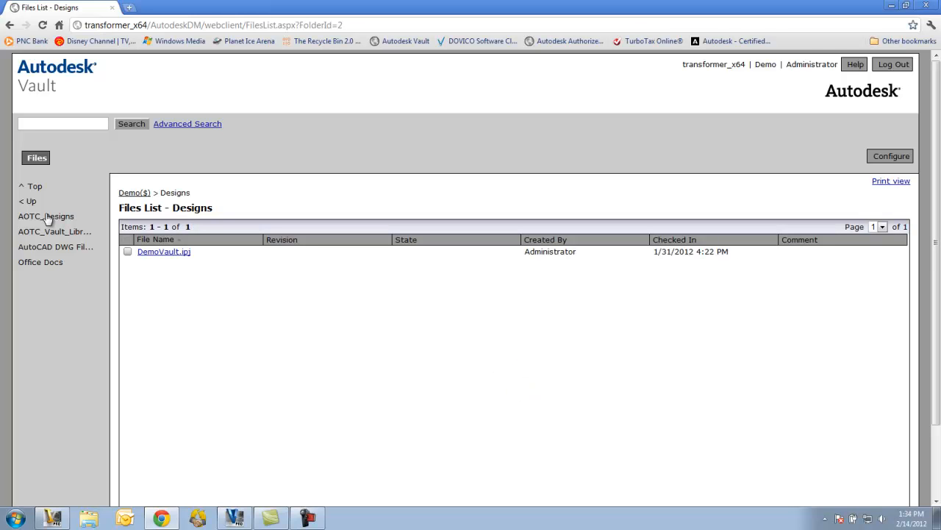
{"action": "left_click", "coordinate": [45, 215]}
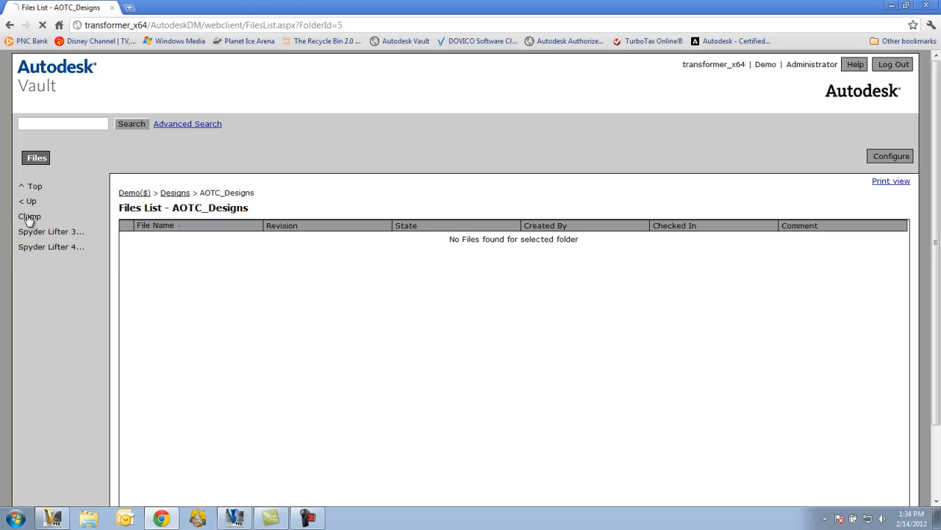
{"action": "left_click", "coordinate": [29, 217]}
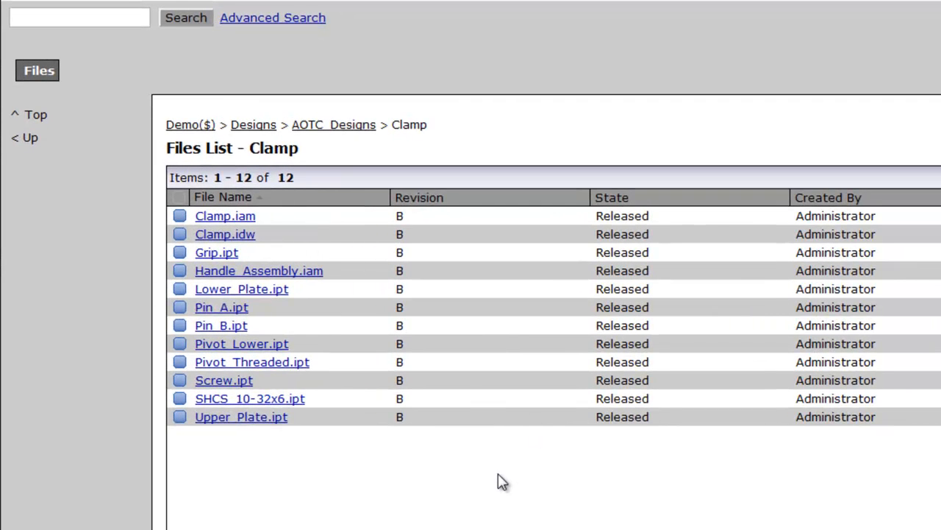
{"action": "mouse_move", "coordinate": [420, 267]}
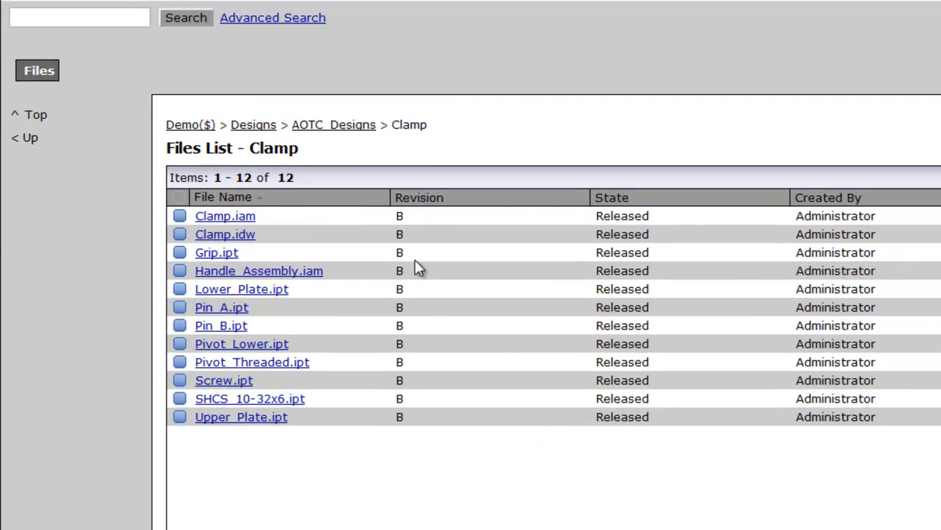
{"action": "mouse_move", "coordinate": [404, 360]}
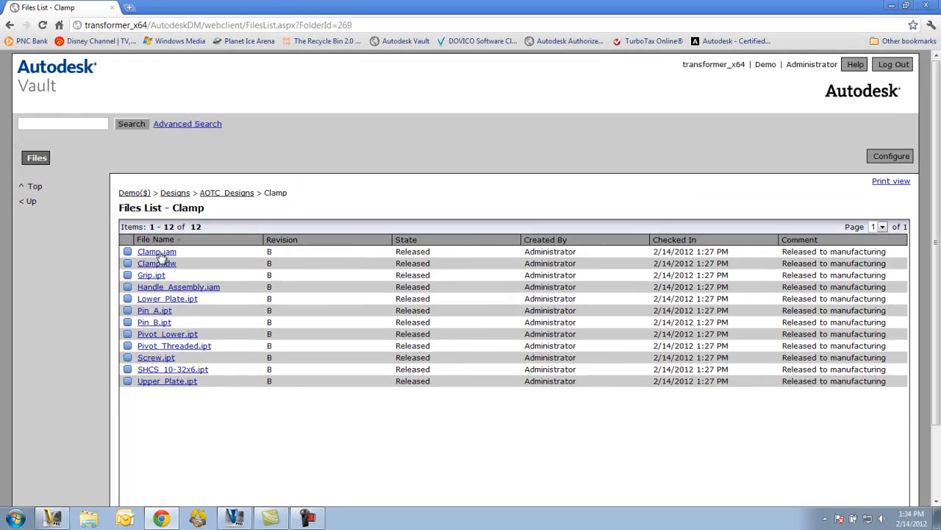
Review Clamp.iam's Uses, History, Where Used and Attachments, then return to General Properties
{"action": "left_click", "coordinate": [156, 251]}
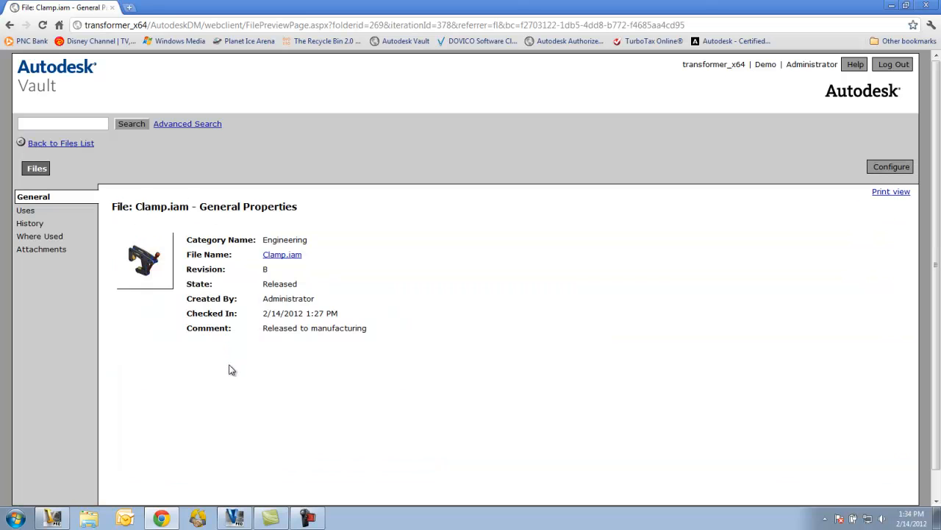
{"action": "mouse_move", "coordinate": [214, 241]}
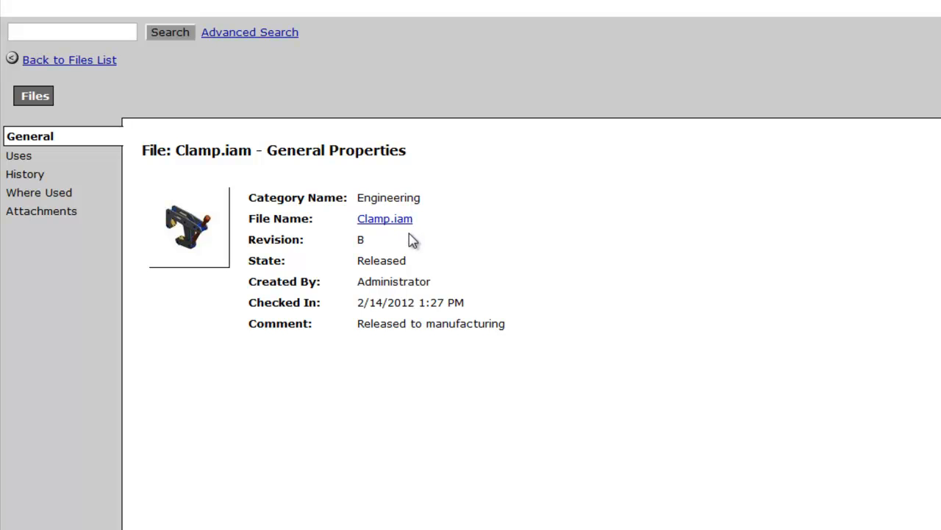
{"action": "mouse_move", "coordinate": [29, 173]}
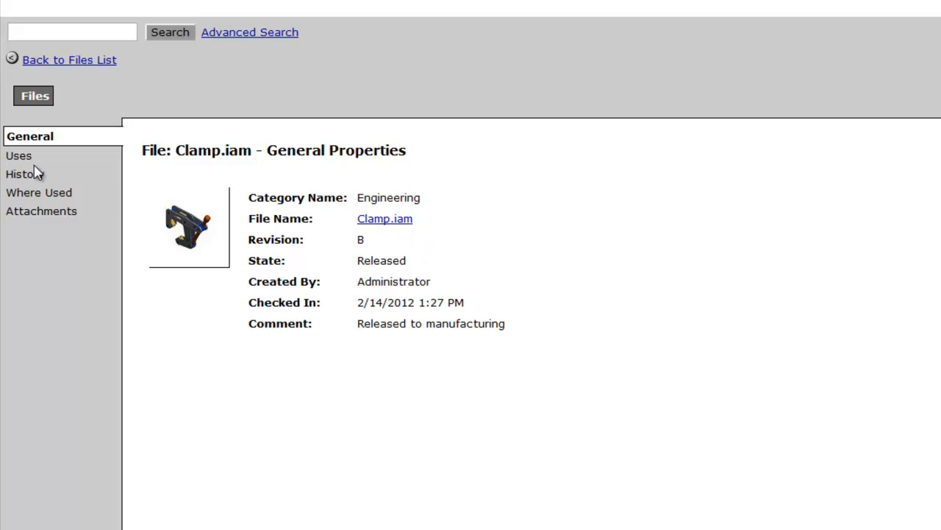
{"action": "left_click", "coordinate": [18, 156]}
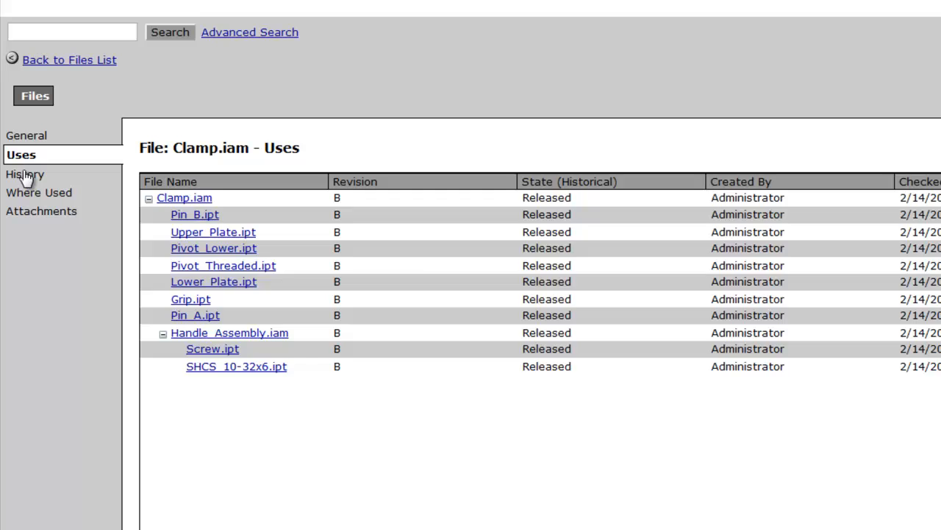
{"action": "left_click", "coordinate": [25, 173]}
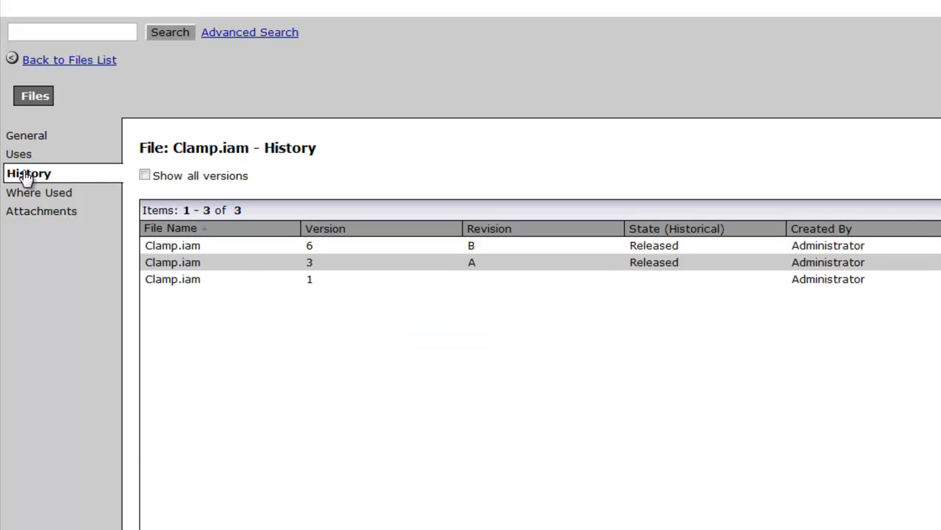
{"action": "mouse_move", "coordinate": [23, 203]}
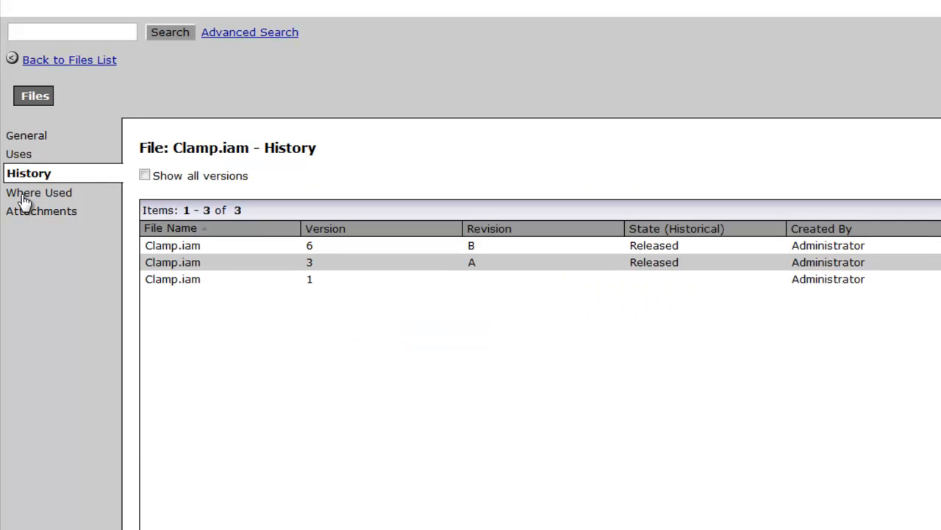
{"action": "left_click", "coordinate": [41, 191]}
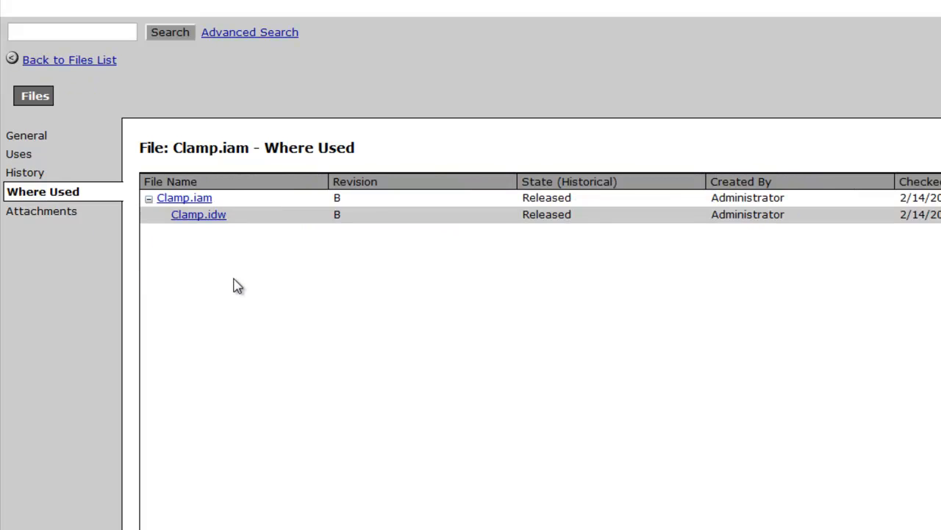
{"action": "mouse_move", "coordinate": [233, 227]}
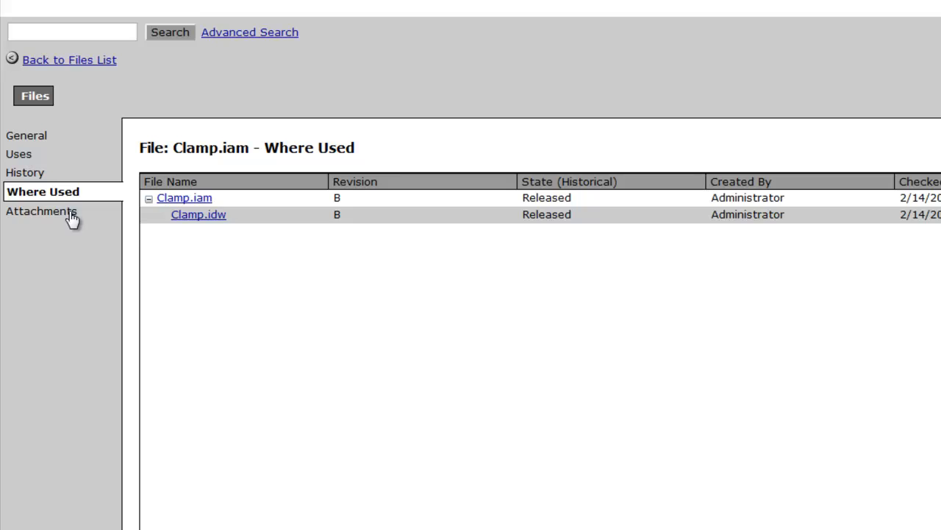
{"action": "left_click", "coordinate": [42, 212]}
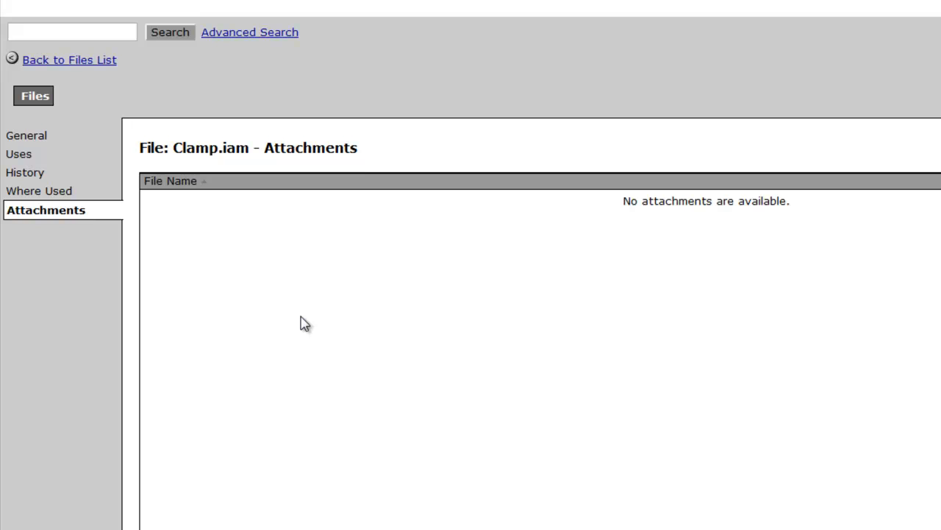
{"action": "mouse_move", "coordinate": [32, 136]}
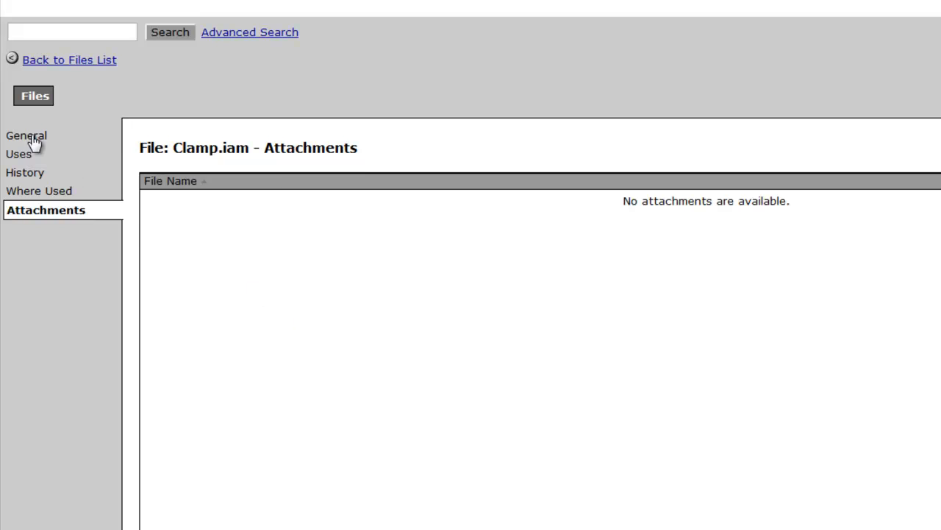
{"action": "left_click", "coordinate": [27, 136]}
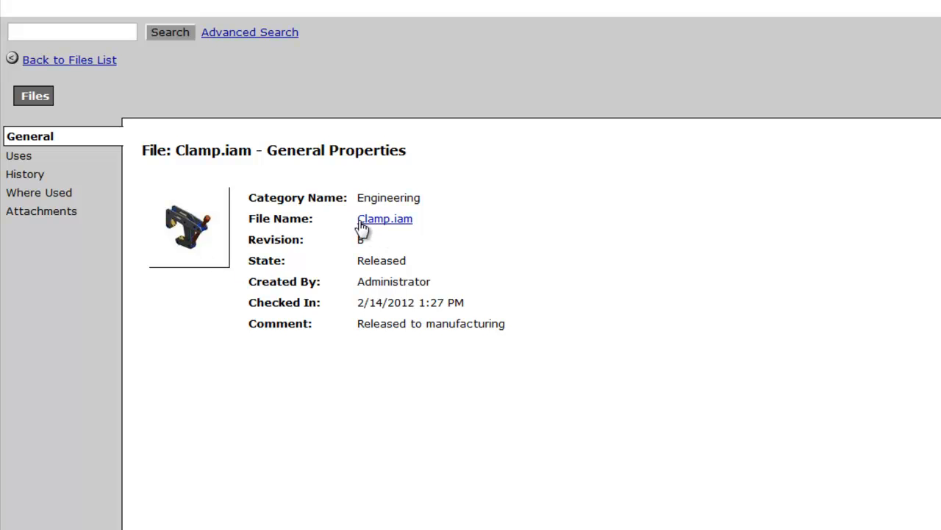
Launch Clamp.iam in Inventor 2012 from its file link, then return to the web client
{"action": "left_click", "coordinate": [384, 217]}
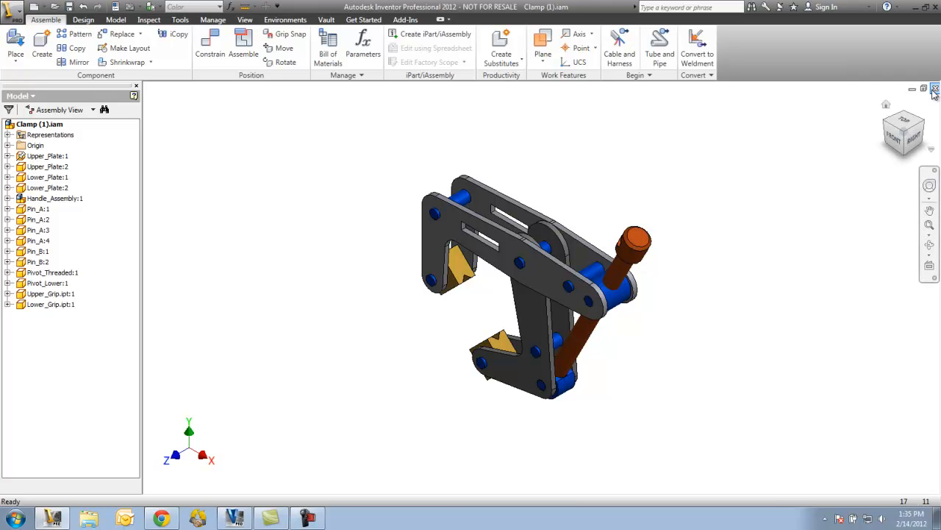
{"action": "left_click", "coordinate": [935, 90]}
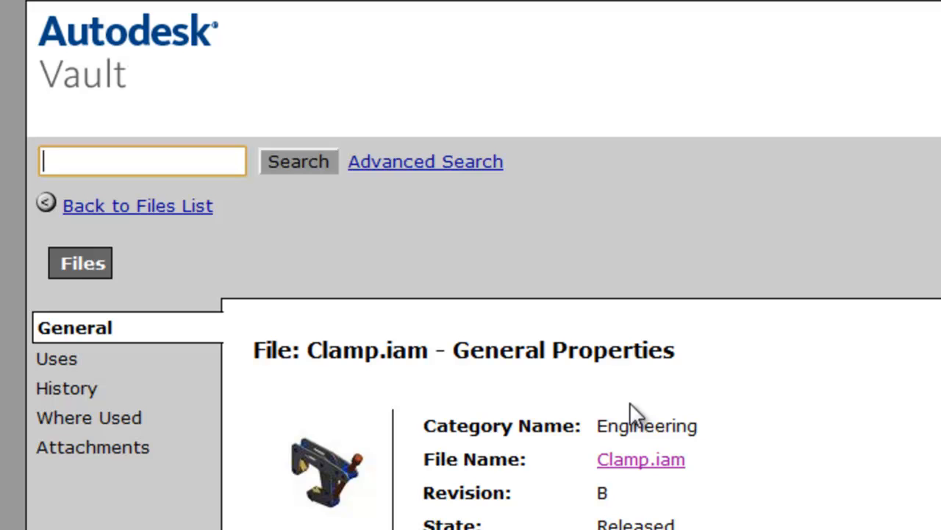
Search for 'grip', returning Grip.ipt, then go to Advanced Search for files
{"action": "type", "text": "grip"}
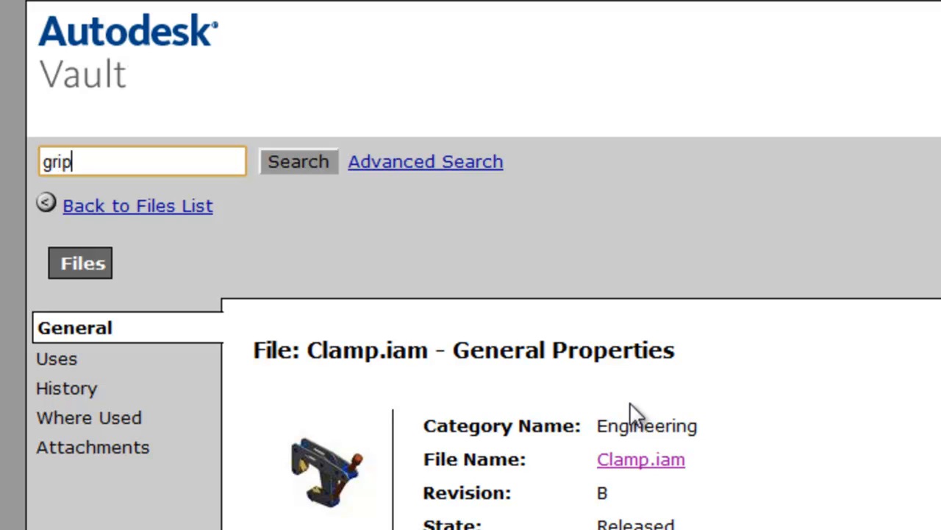
{"action": "left_click", "coordinate": [297, 159]}
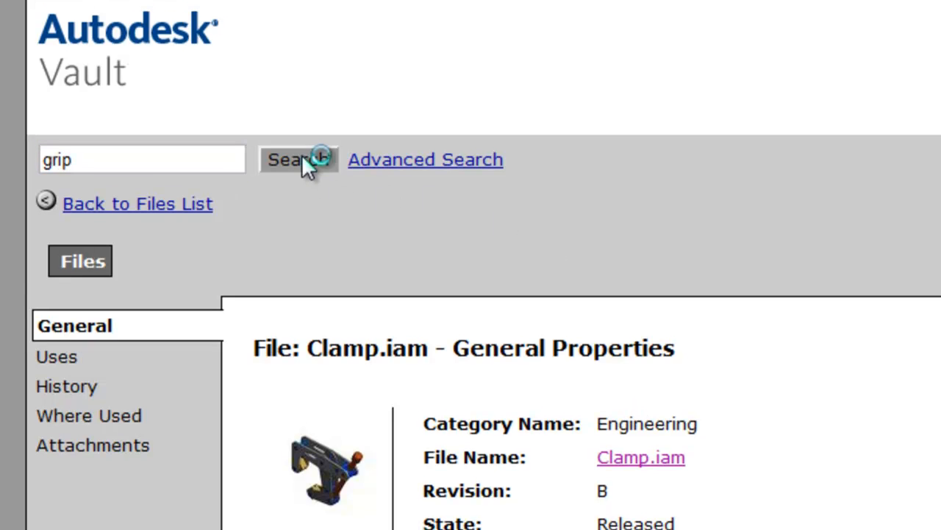
{"action": "left_click", "coordinate": [297, 159]}
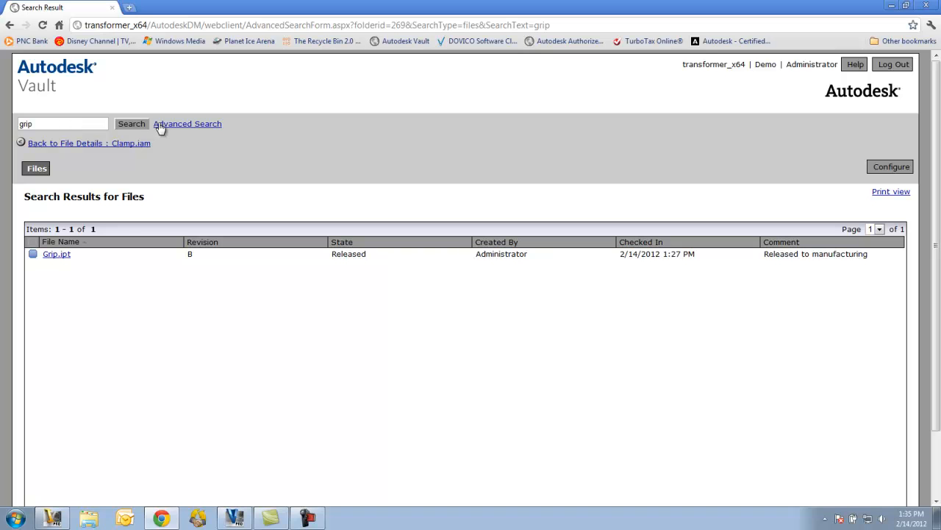
{"action": "left_click", "coordinate": [189, 123]}
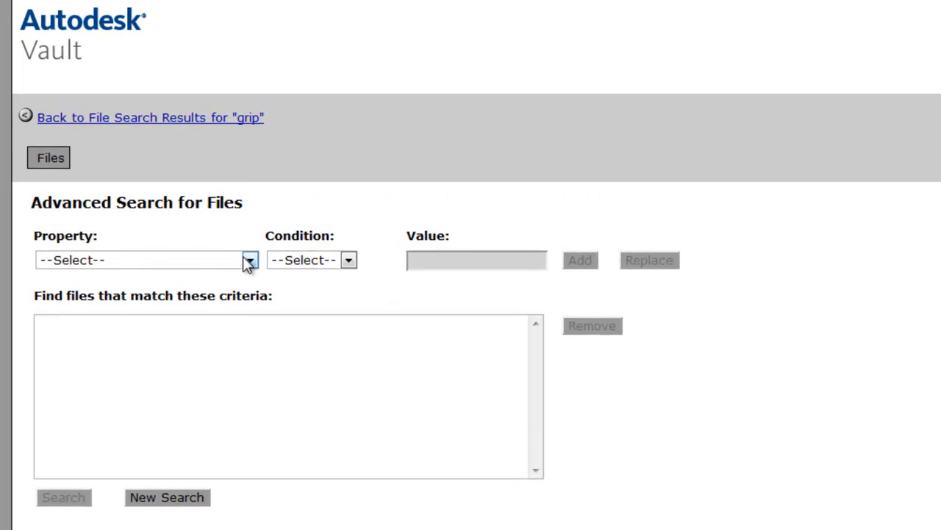
Run an advanced search with criterion Material contains 'steel', returning six Upper_Plate.ipt versions
{"action": "left_click", "coordinate": [250, 259]}
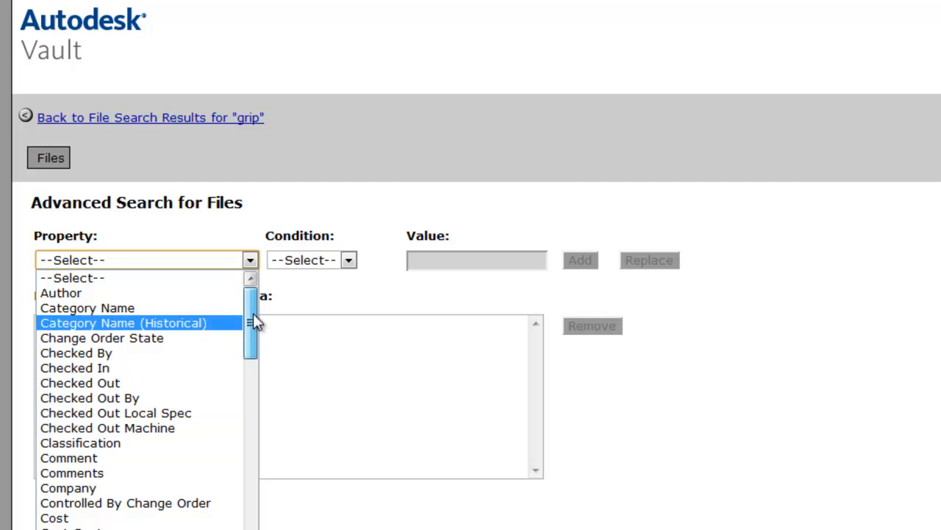
{"action": "scroll", "scroll_direction": "down", "scroll_amount": 3}
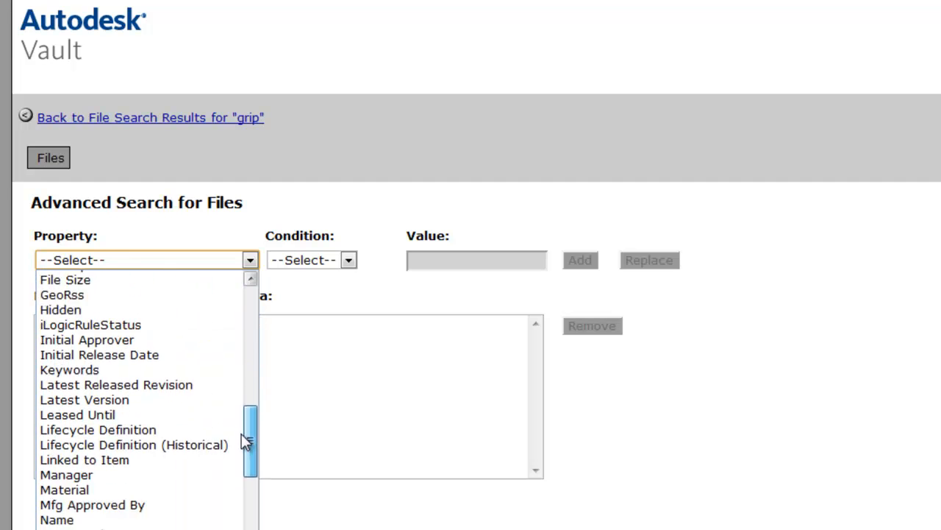
{"action": "scroll", "scroll_direction": "down", "scroll_amount": 3}
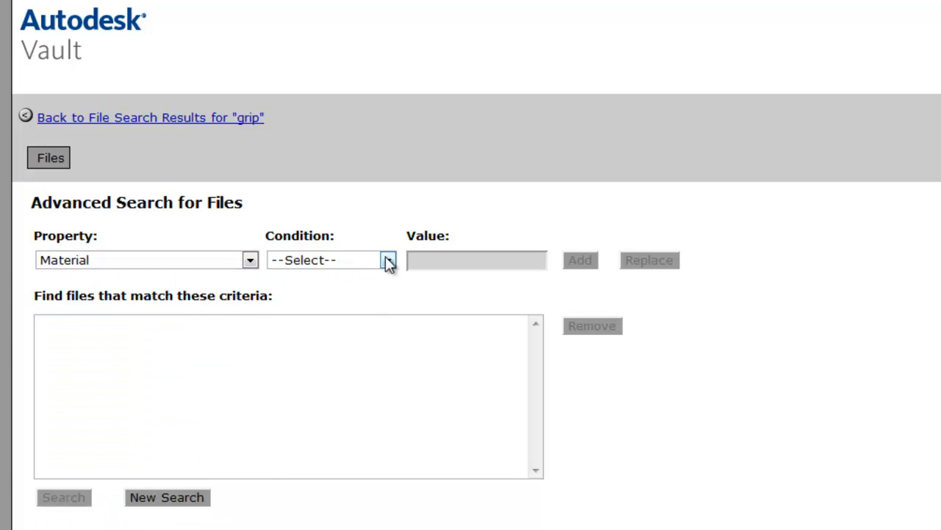
{"action": "left_click", "coordinate": [389, 259]}
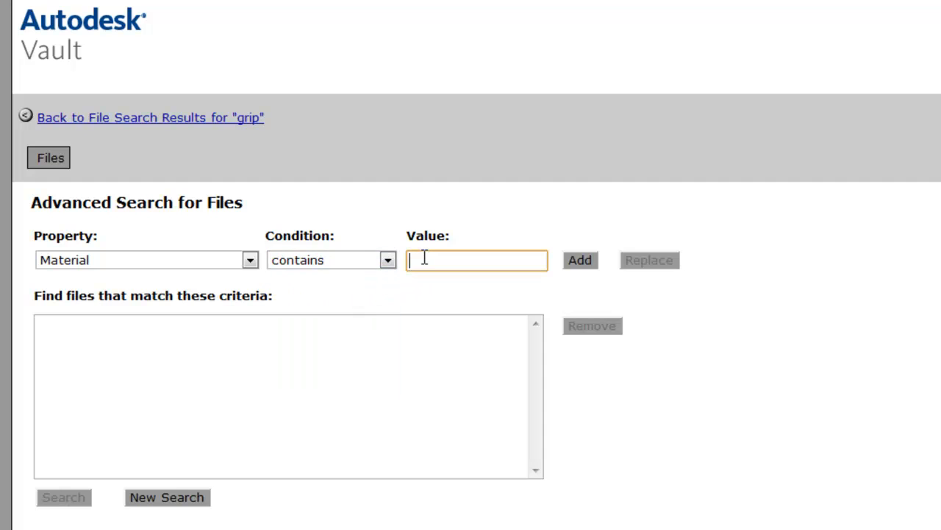
{"action": "type", "text": "steel"}
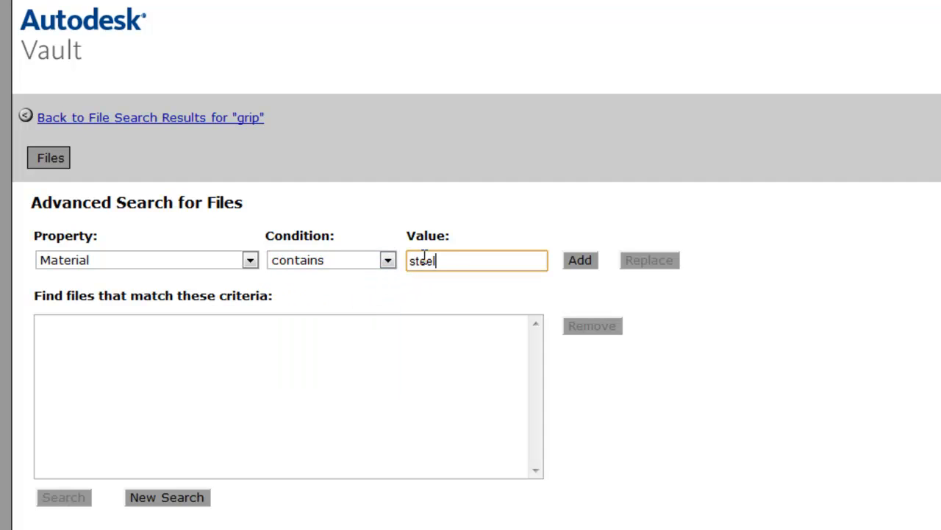
{"action": "left_click", "coordinate": [579, 259]}
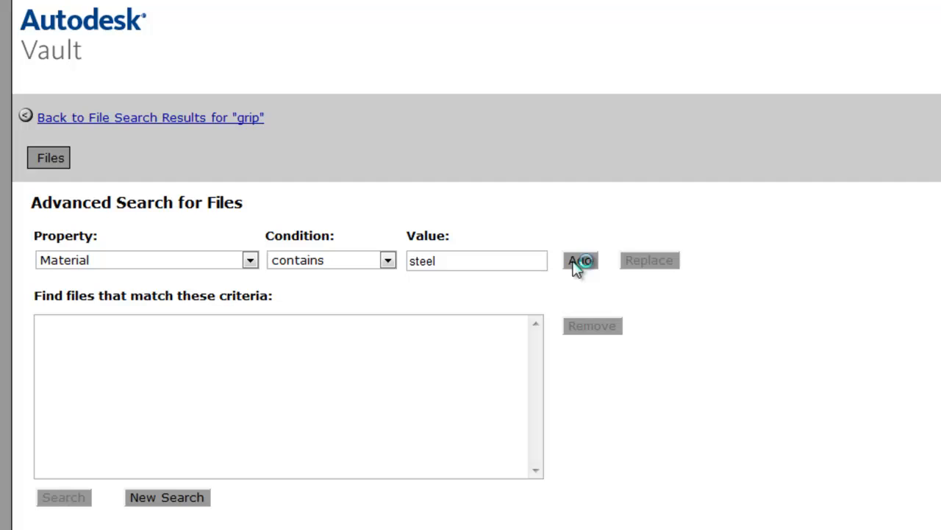
{"action": "left_click", "coordinate": [580, 259]}
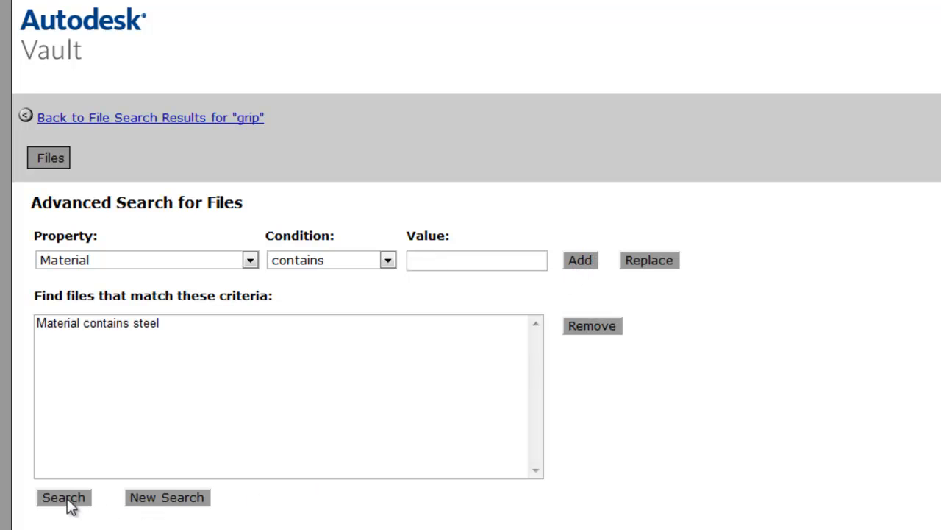
{"action": "left_click", "coordinate": [63, 497]}
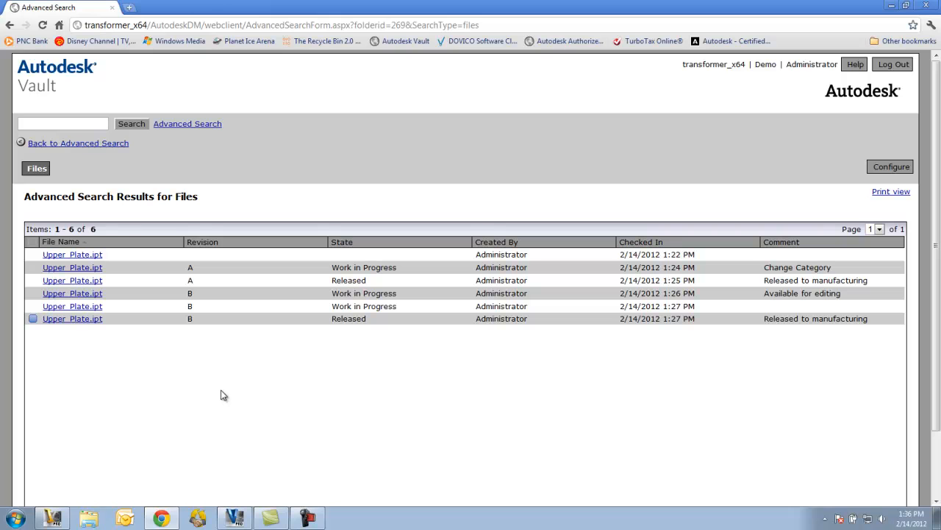
{"action": "mouse_move", "coordinate": [222, 357]}
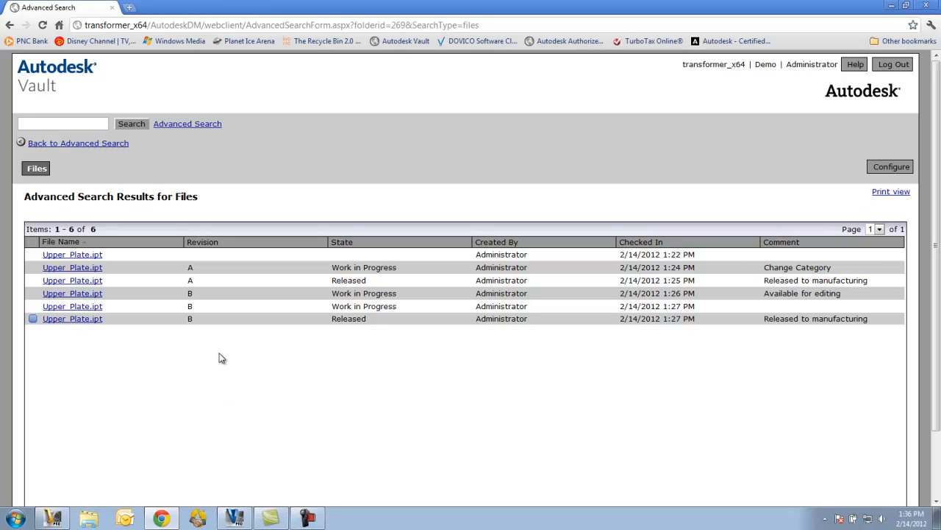